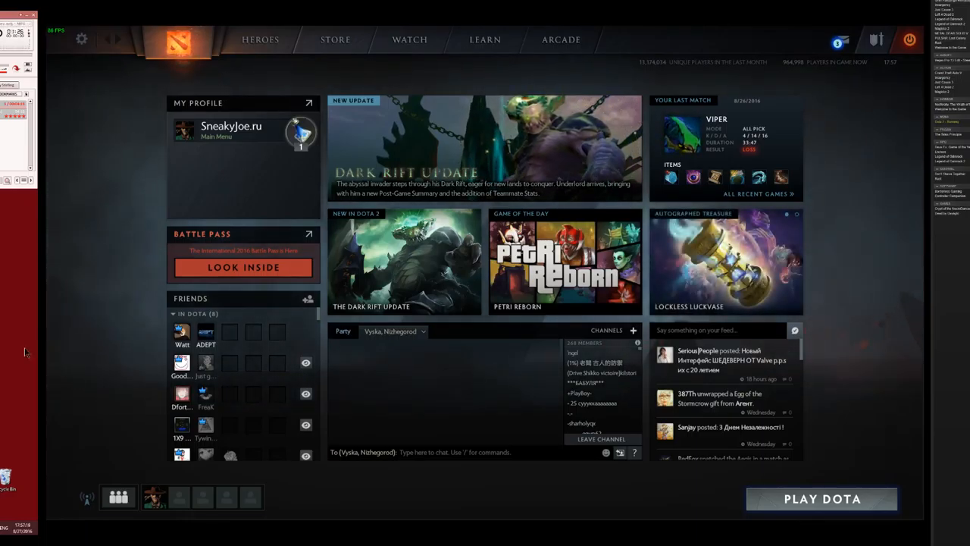
pyautogui.moveTo(79, 400)
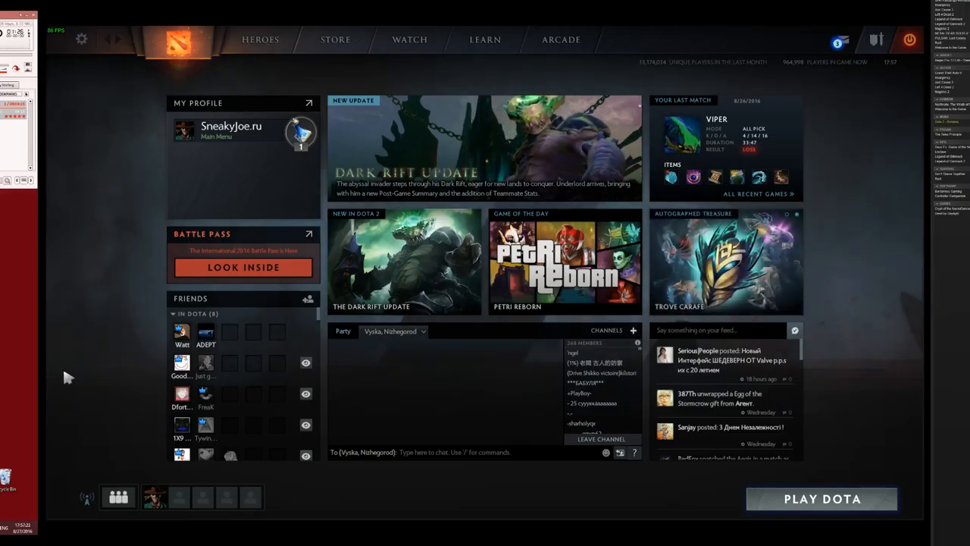
pyautogui.moveTo(125, 417)
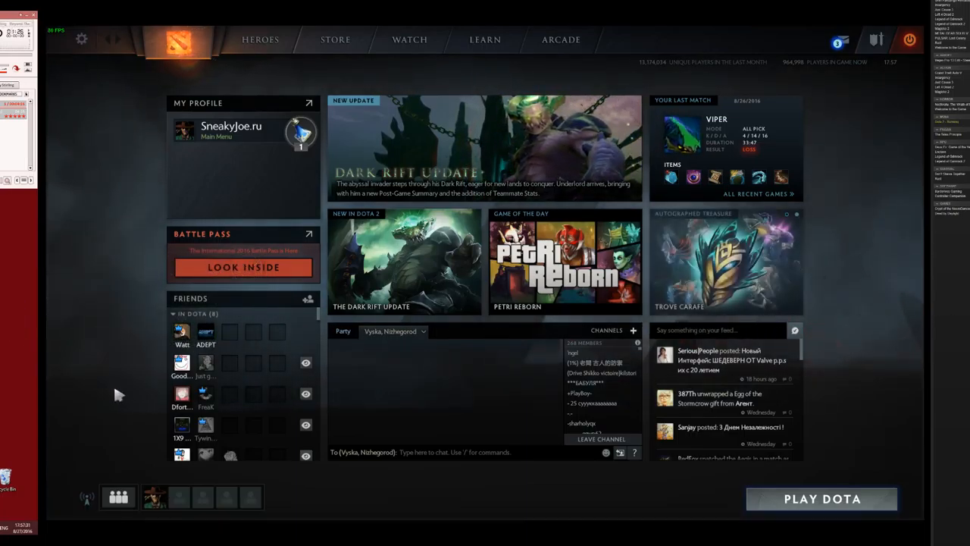
pyautogui.moveTo(12, 322)
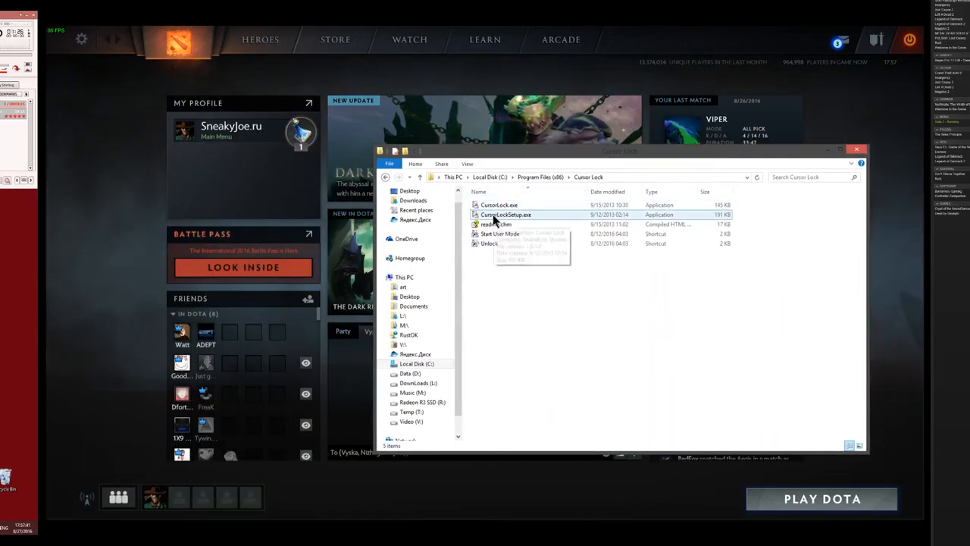
# Start CursorLockSetup.exe from the Cursor Lock folder under Program Files (x86).
pyautogui.doubleClick(506, 215)
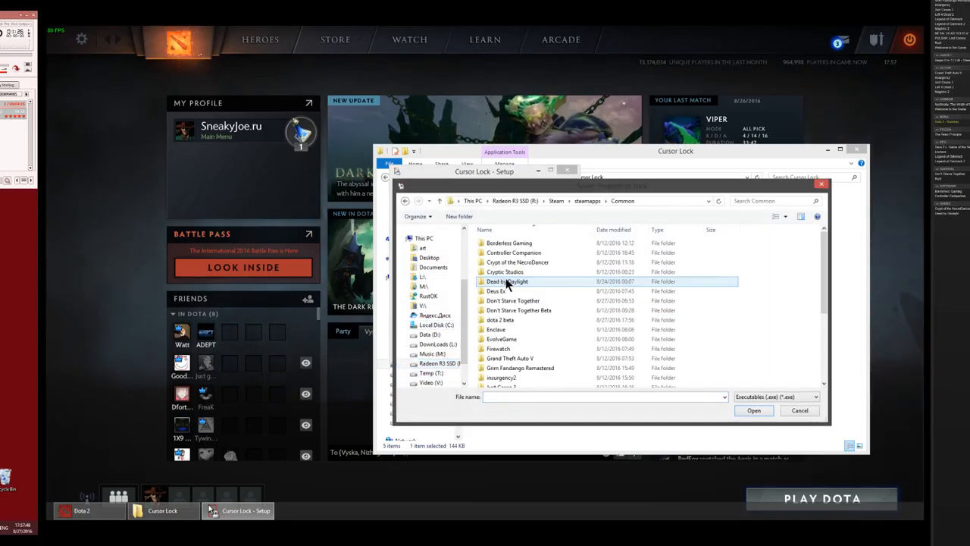
# Browse into the dota 2 beta game folder and choose dota2.exe as the program to lock.
pyautogui.doubleClick(500, 318)
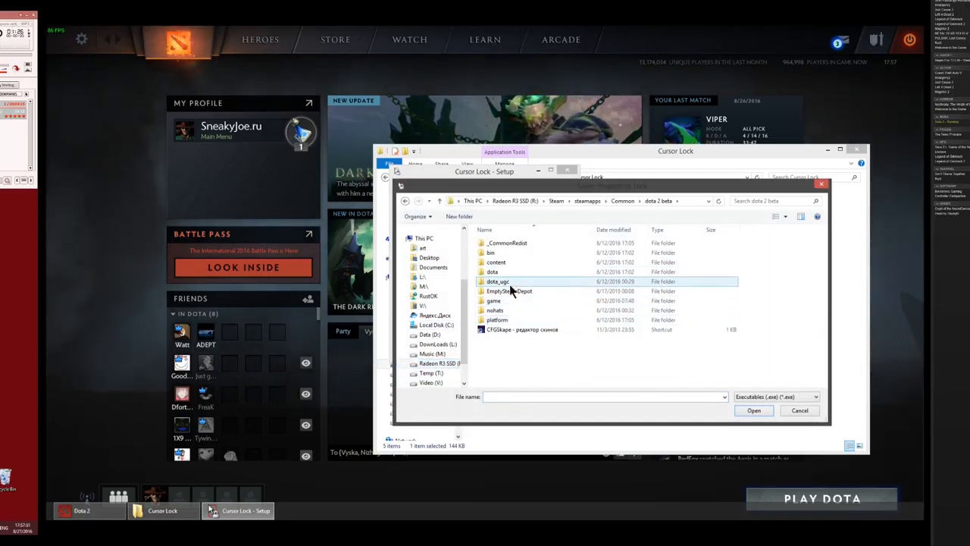
pyautogui.doubleClick(493, 272)
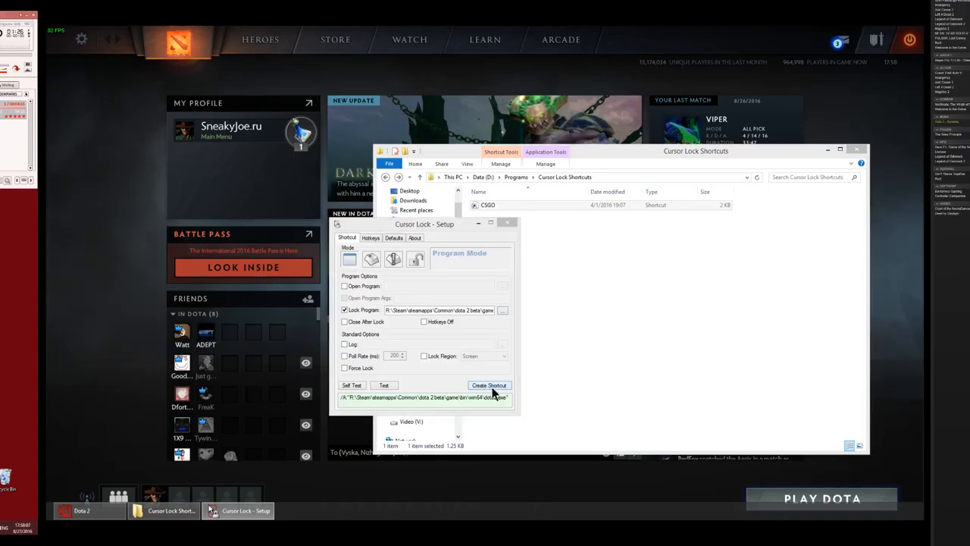
# Create the dota2 (CursorLock) shortcut in D:\Programs\Cursor Lock Shortcuts and close the setup.
pyautogui.click(488, 385)
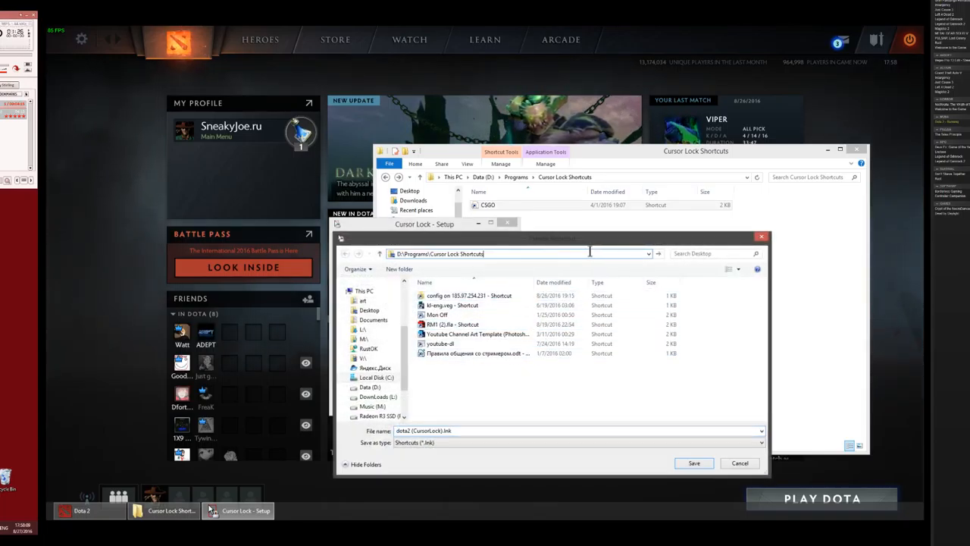
pyautogui.click(694, 464)
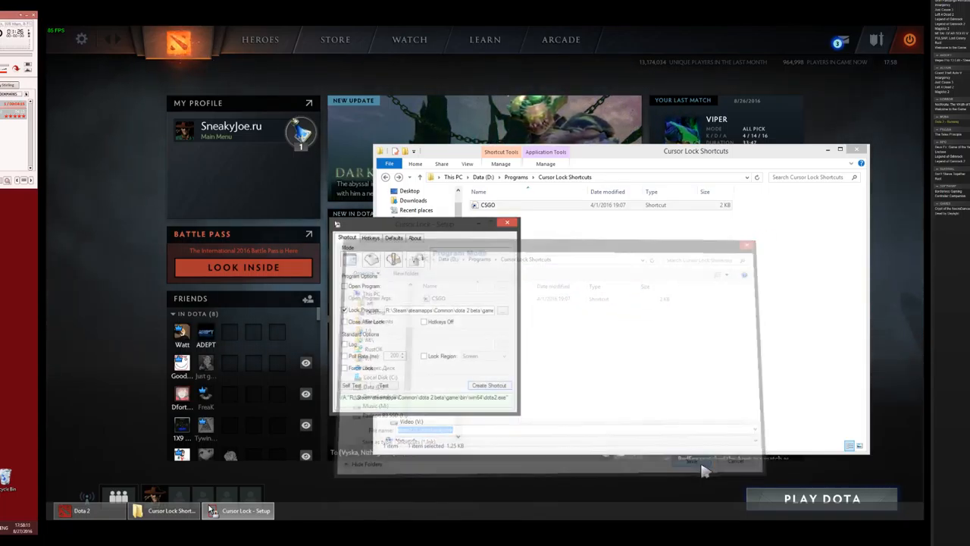
pyautogui.click(488, 384)
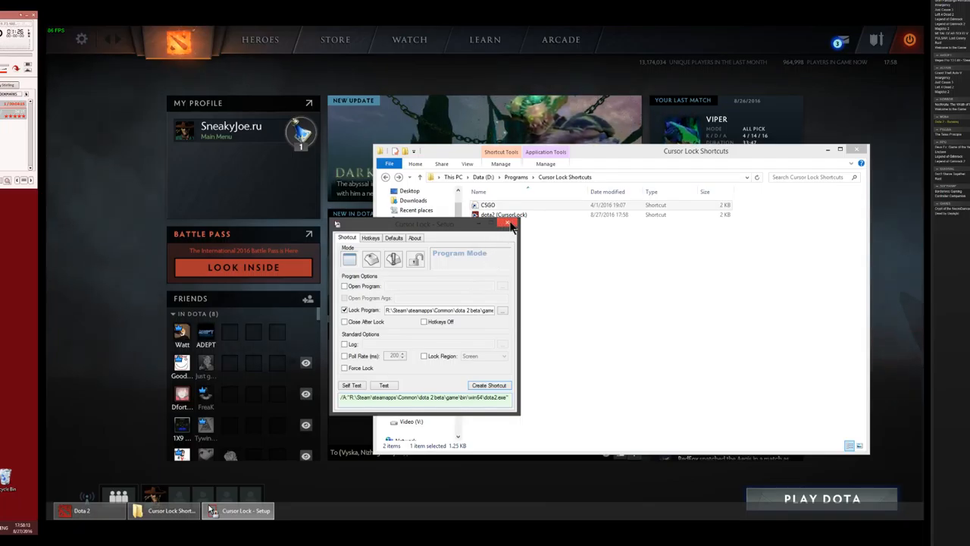
pyautogui.click(510, 223)
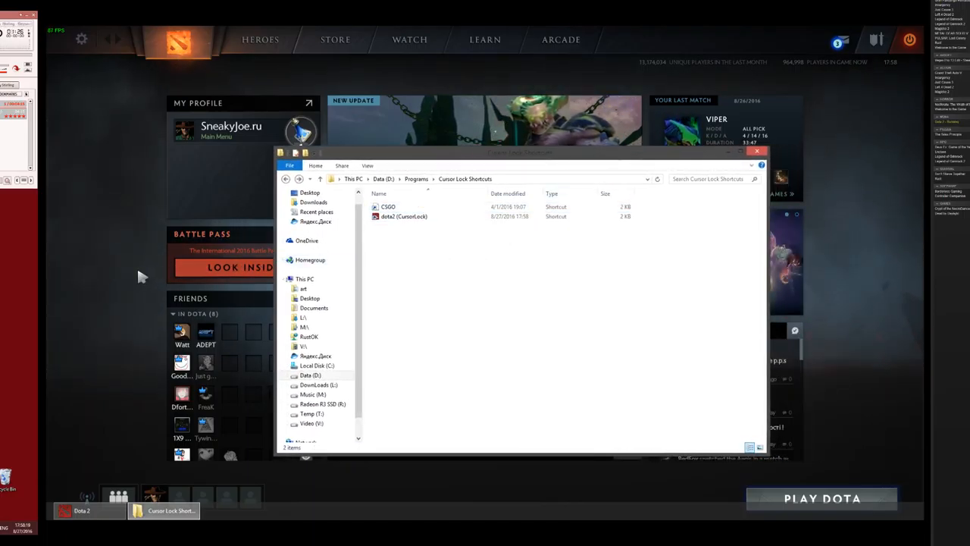
# Run the dota2 (CursorLock) shortcut from the Cursor Lock Shortcuts folder.
pyautogui.click(757, 151)
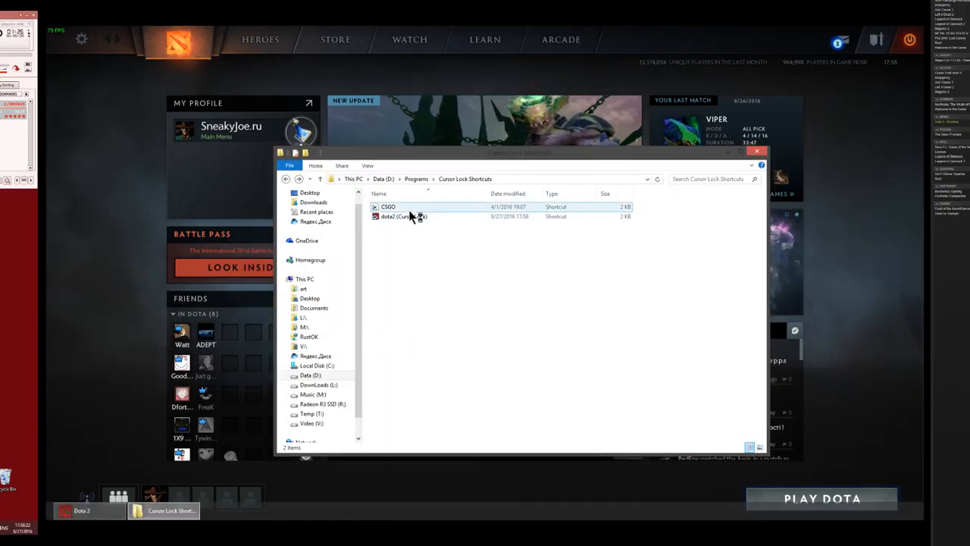
pyautogui.click(403, 215)
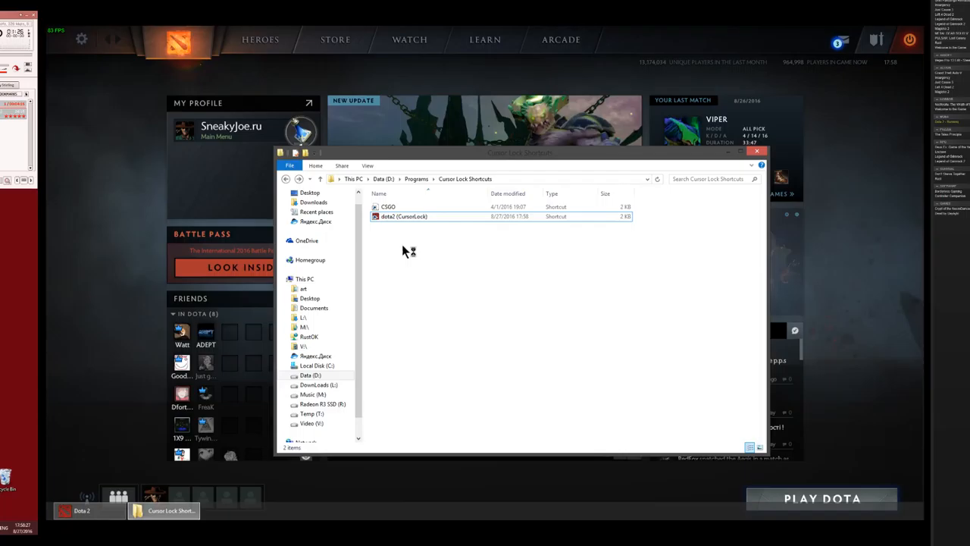
pyautogui.moveTo(413, 286)
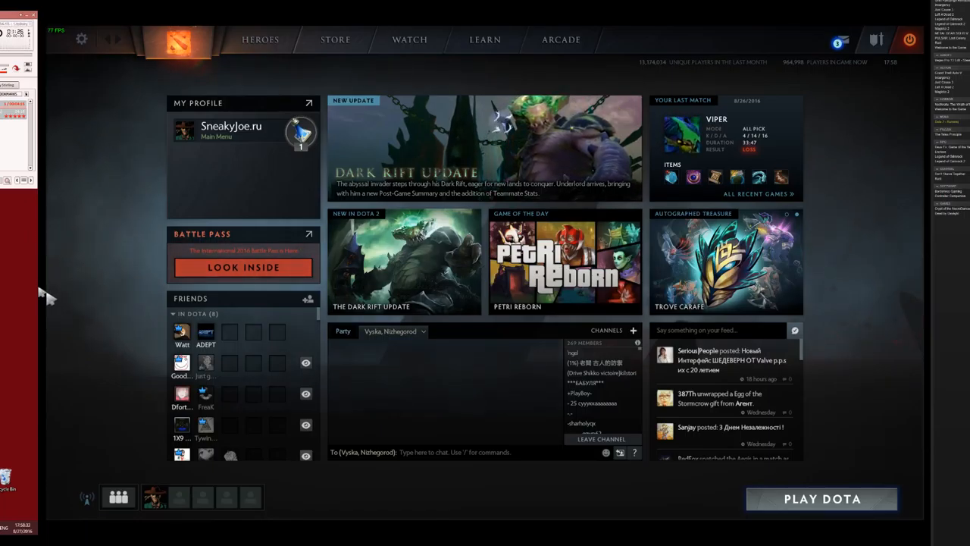
pyautogui.moveTo(876, 267)
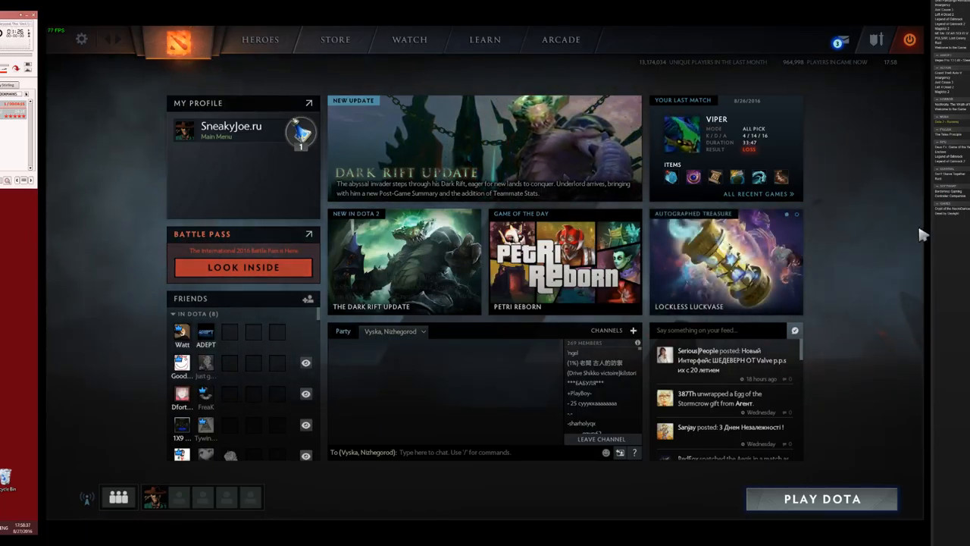
pyautogui.moveTo(106, 282)
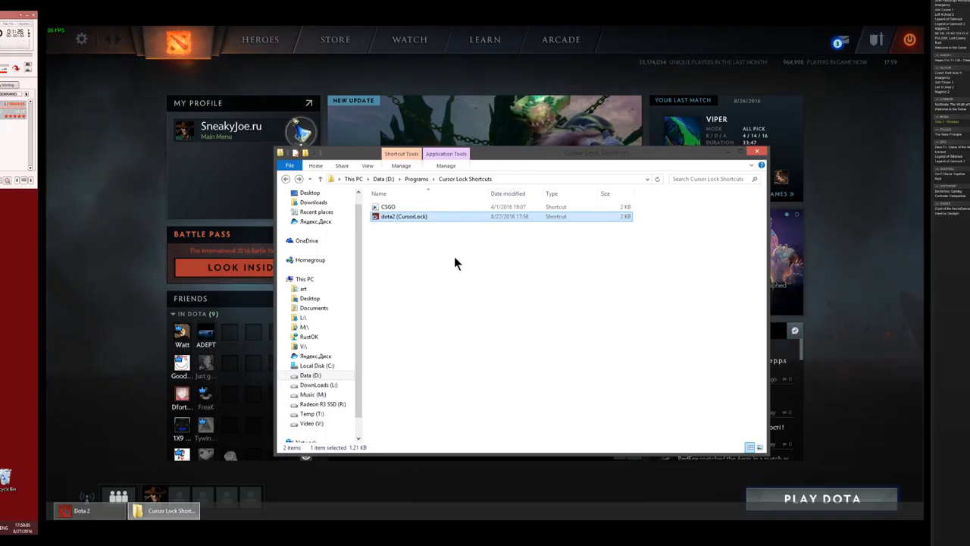
pyautogui.moveTo(518, 266)
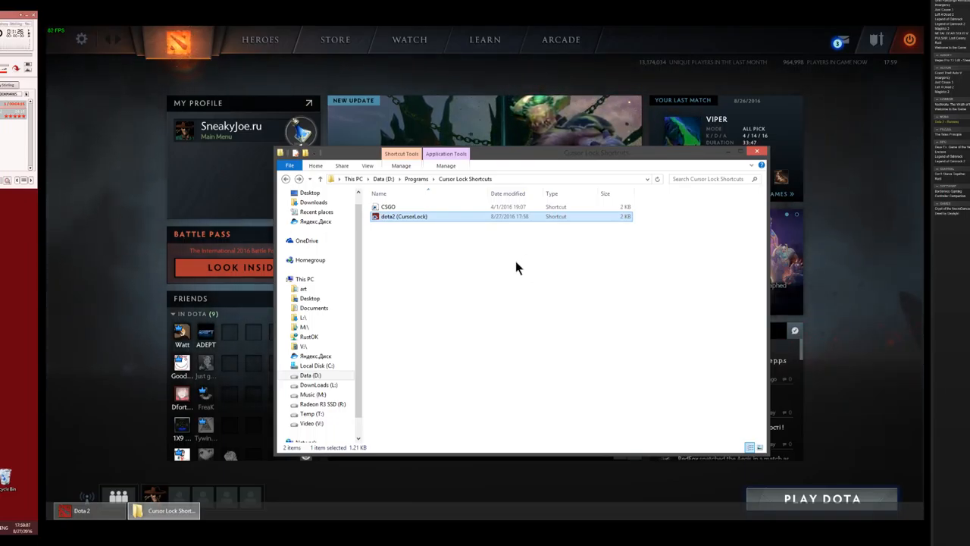
pyautogui.moveTo(841, 338)
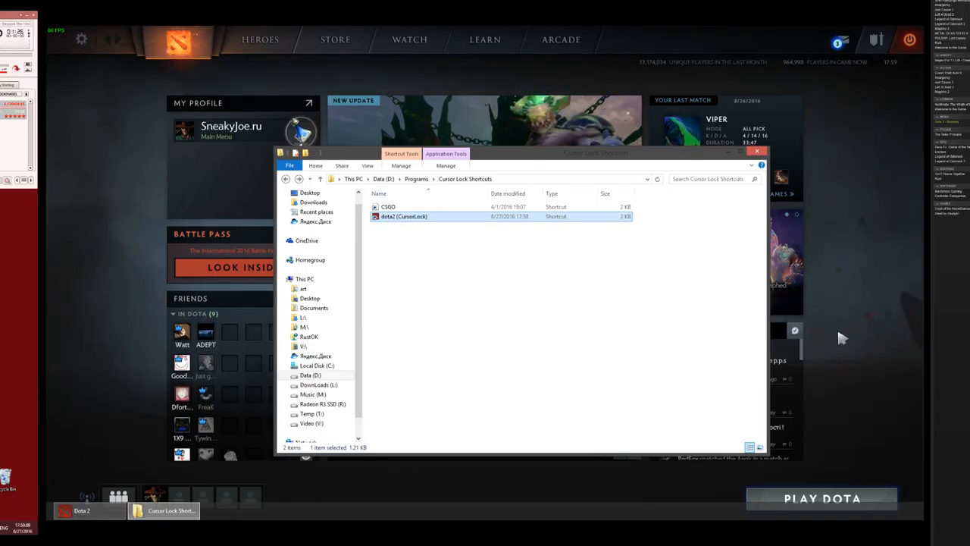